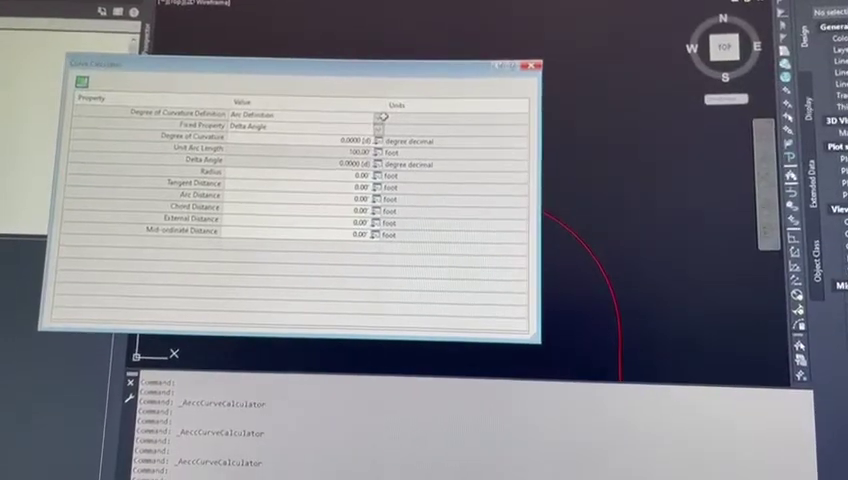
Open the Degree of Curvature Definition dropdown showing Arc Definition and Chord Definition.
{"action": "left_click", "coordinate": [380, 113]}
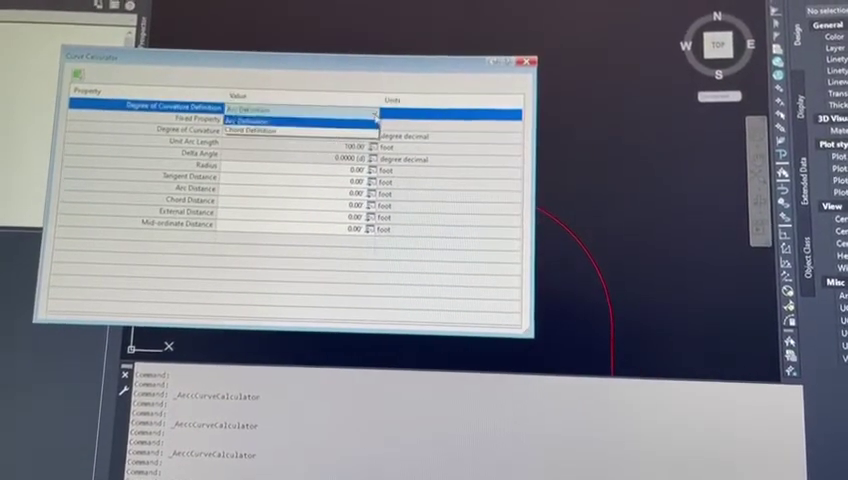